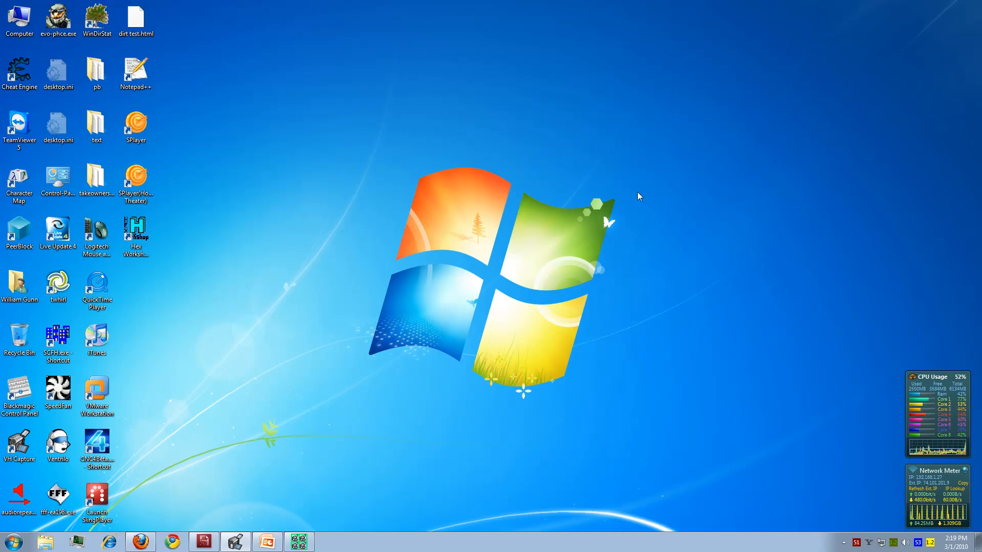
{"action": "mouse_move", "coordinate": [537, 203]}
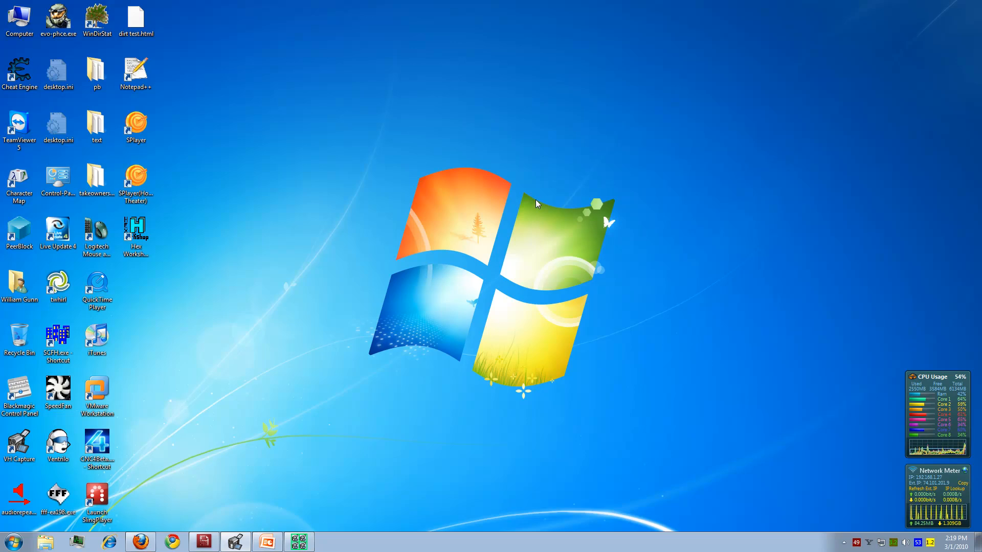
{"action": "mouse_move", "coordinate": [455, 201]}
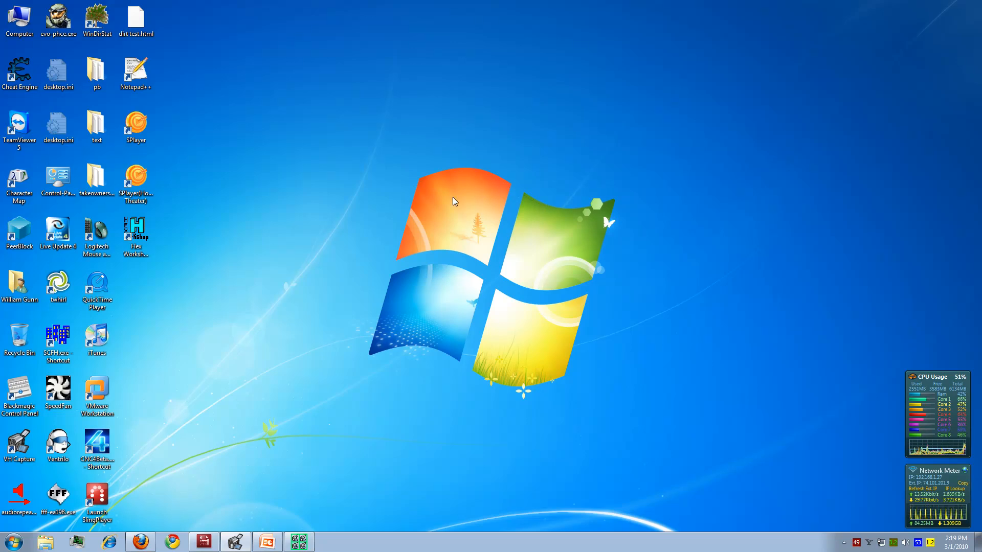
{"action": "mouse_move", "coordinate": [349, 142]}
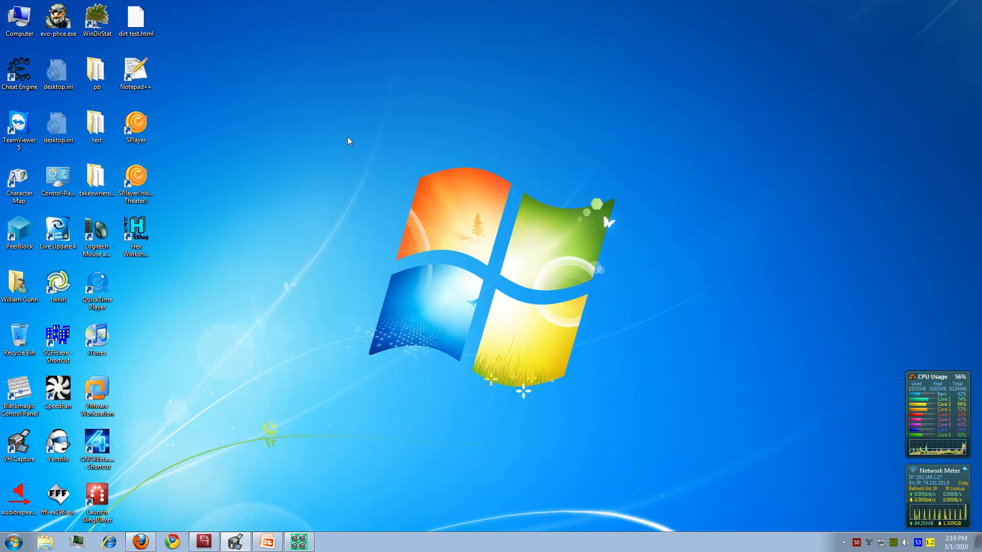
{"action": "mouse_move", "coordinate": [316, 149]}
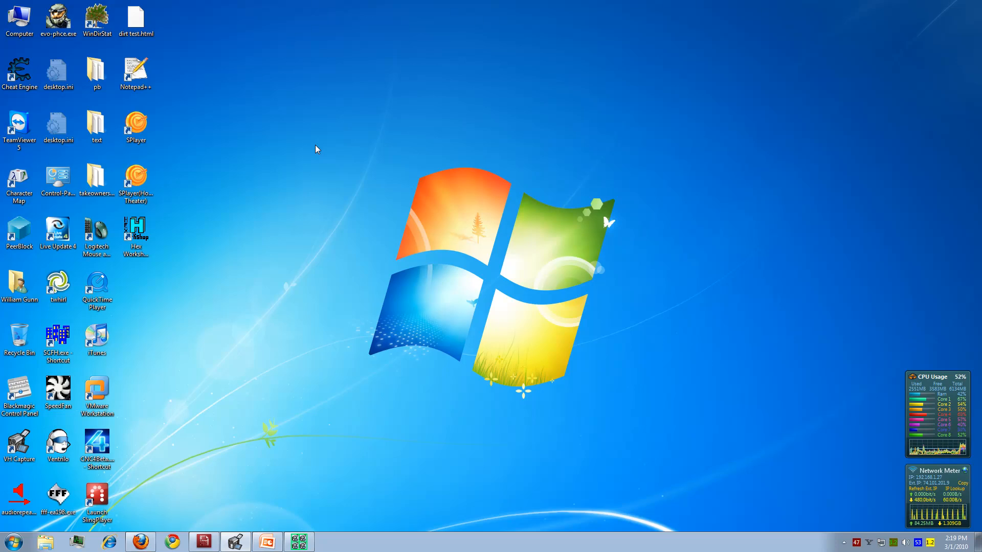
{"action": "mouse_move", "coordinate": [321, 147]}
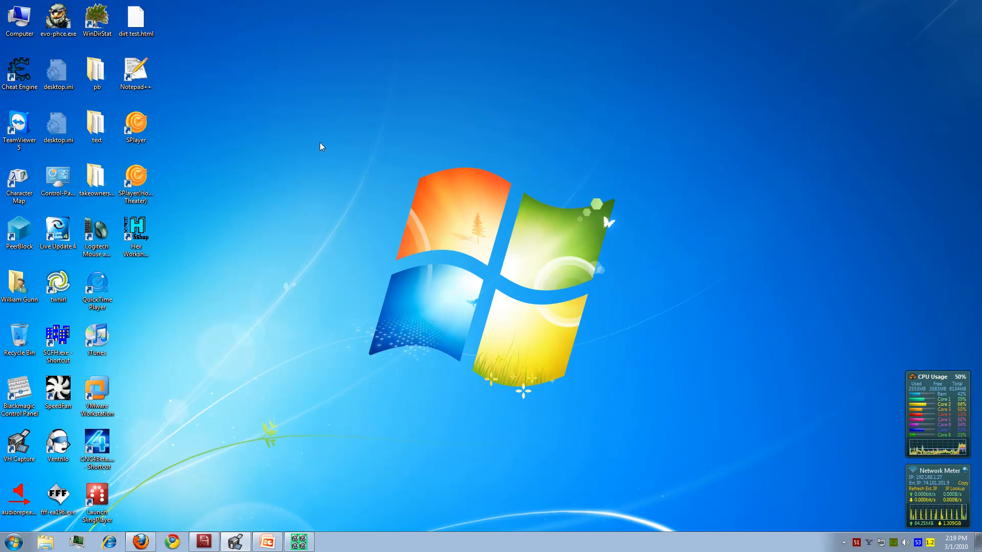
Step: Open the Windows 7 Start menu to search for settings
{"action": "left_click", "coordinate": [11, 541]}
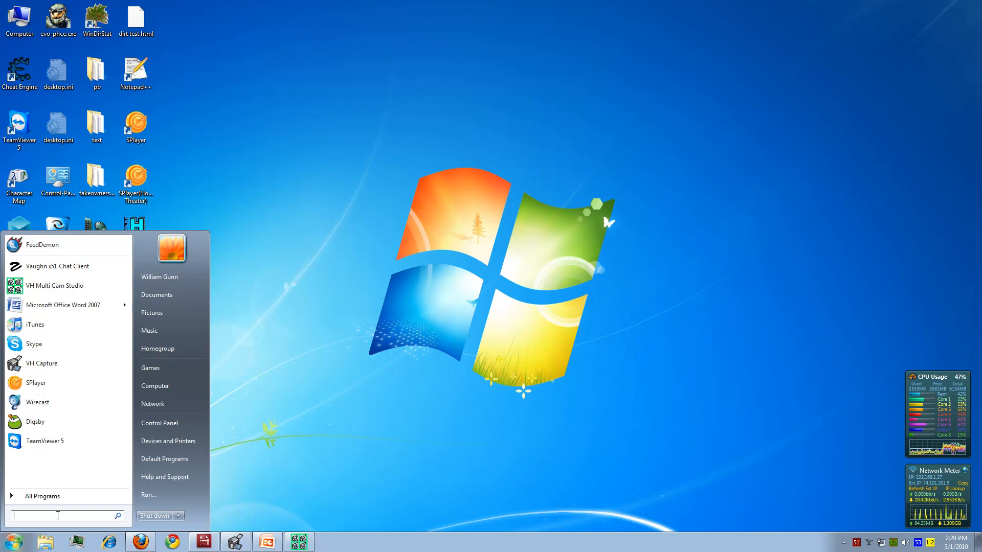
Step: Search 'so' to open Sound, then browse the recording and playback device lists
{"action": "type", "text": "sound"}
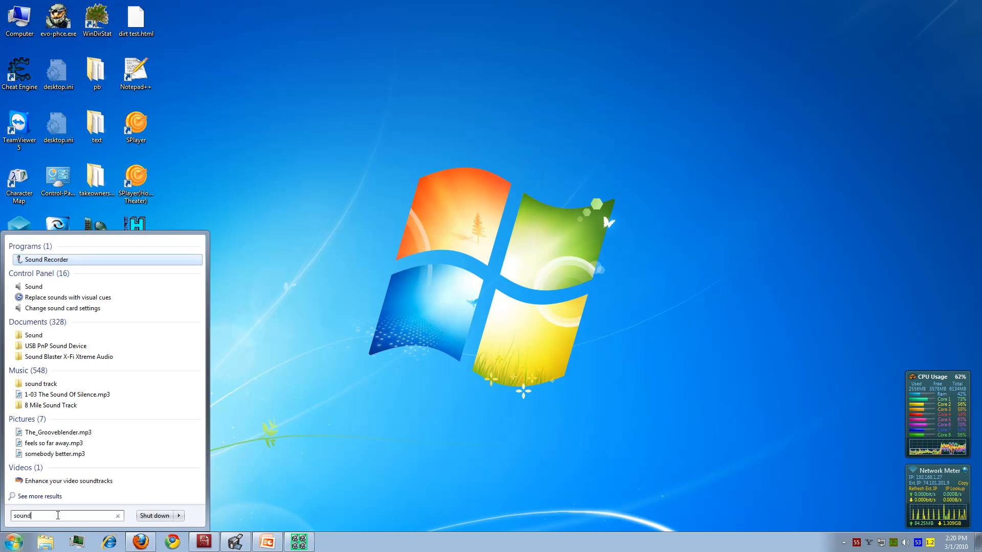
{"action": "mouse_move", "coordinate": [67, 298]}
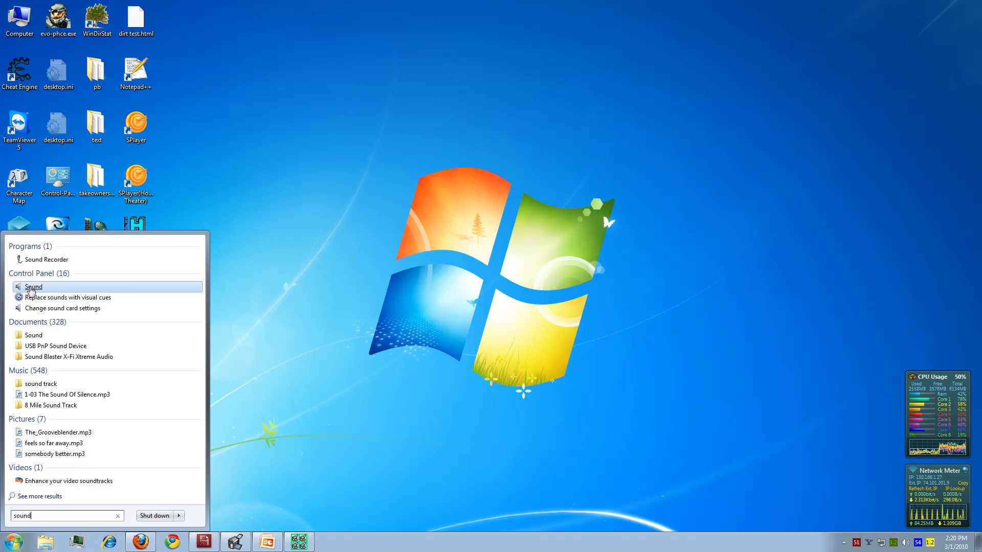
{"action": "left_click", "coordinate": [34, 286]}
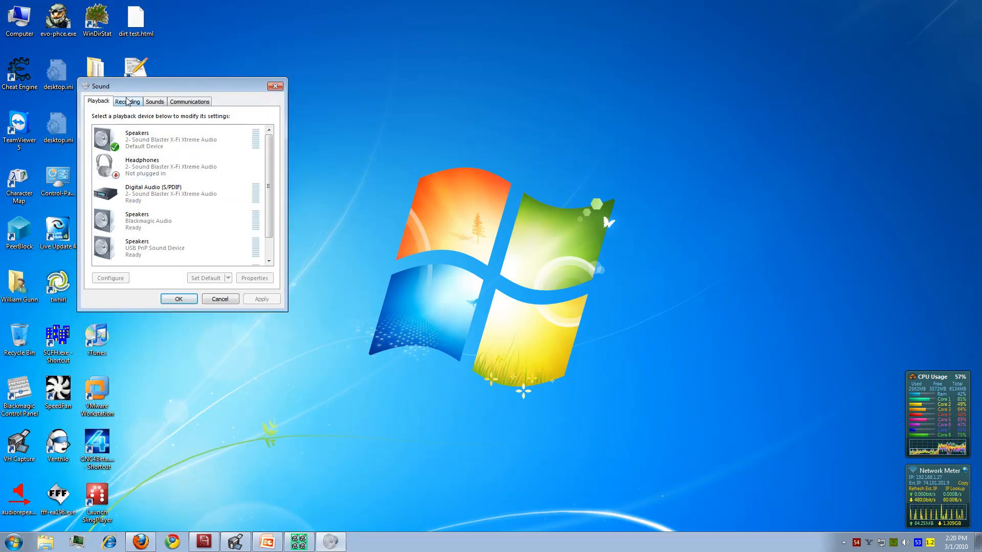
{"action": "left_click", "coordinate": [128, 102]}
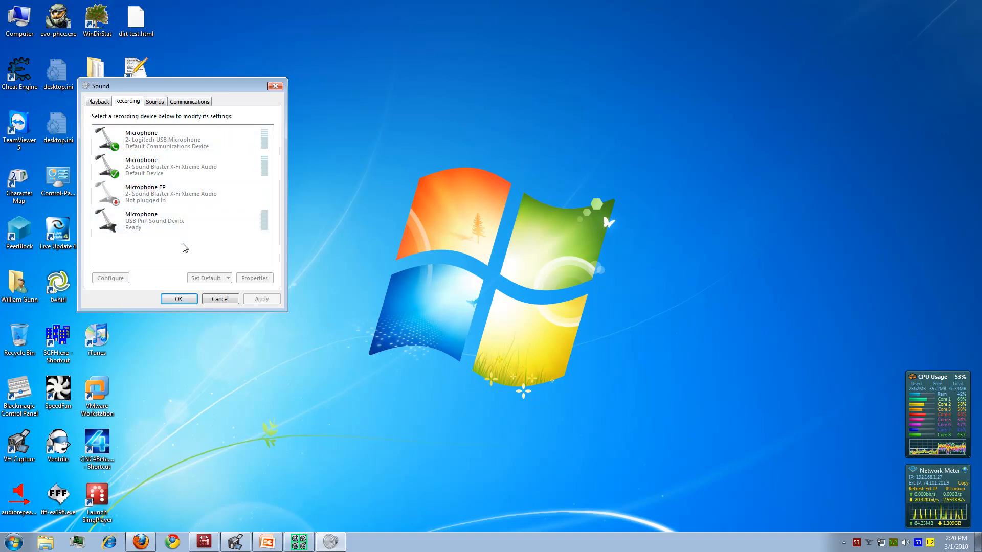
{"action": "mouse_move", "coordinate": [187, 251]}
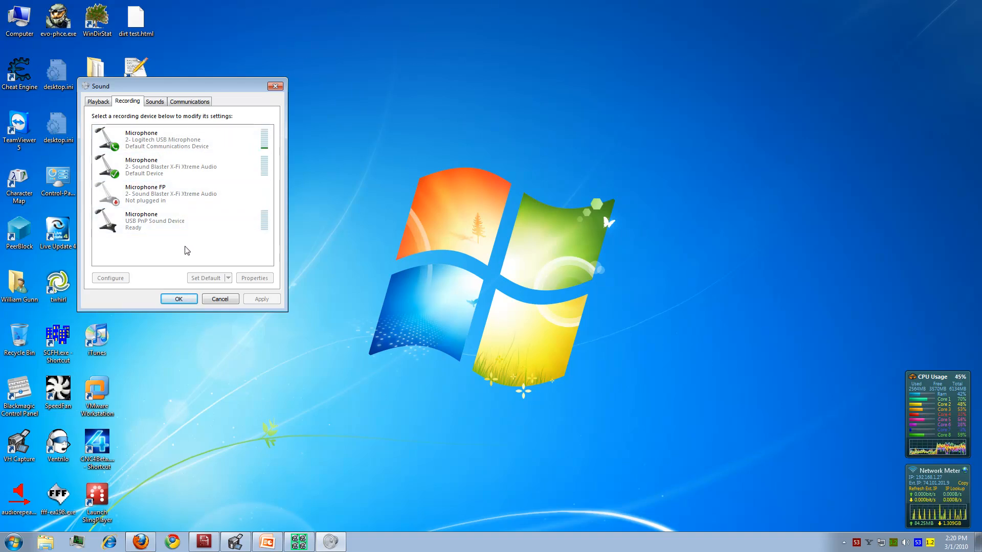
{"action": "left_click", "coordinate": [181, 166]}
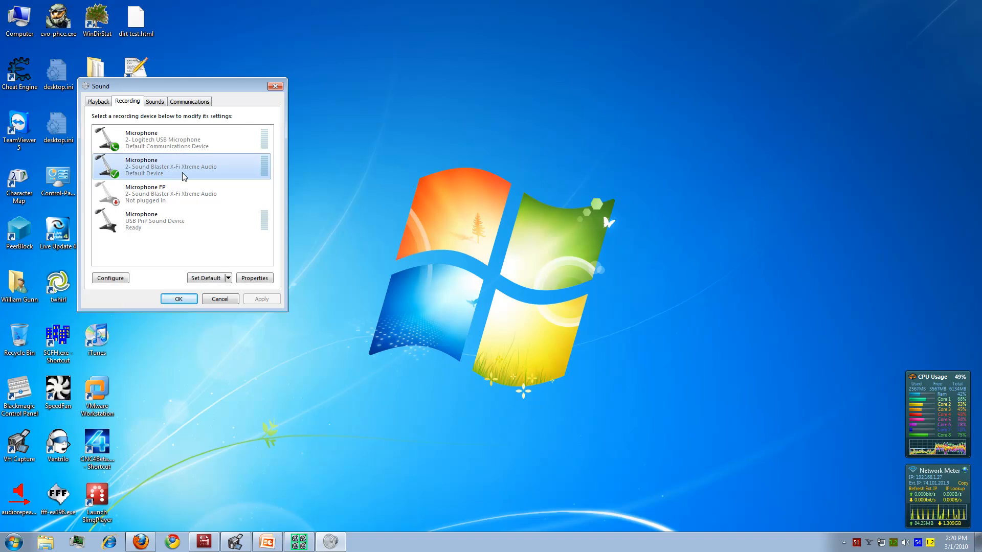
{"action": "left_click", "coordinate": [98, 101]}
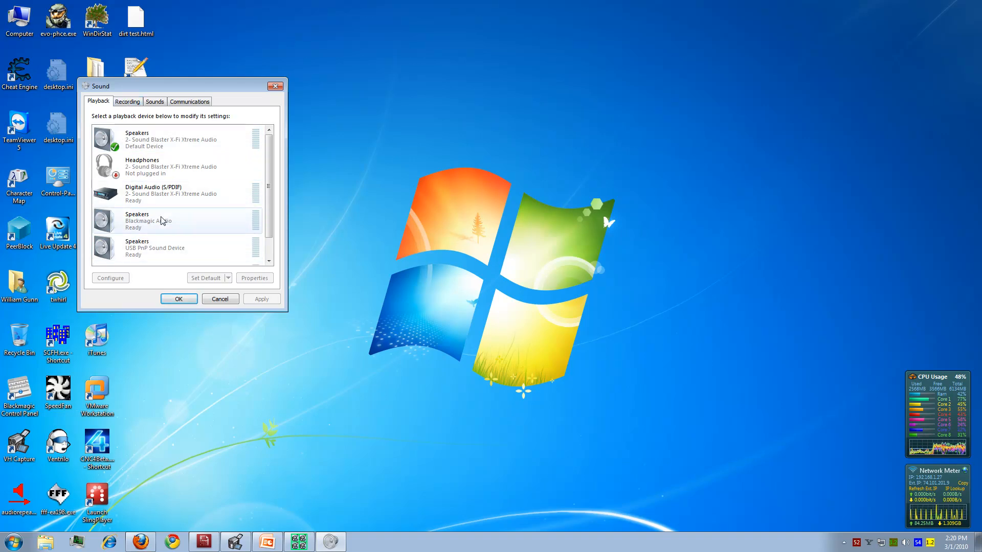
{"action": "mouse_move", "coordinate": [144, 237]}
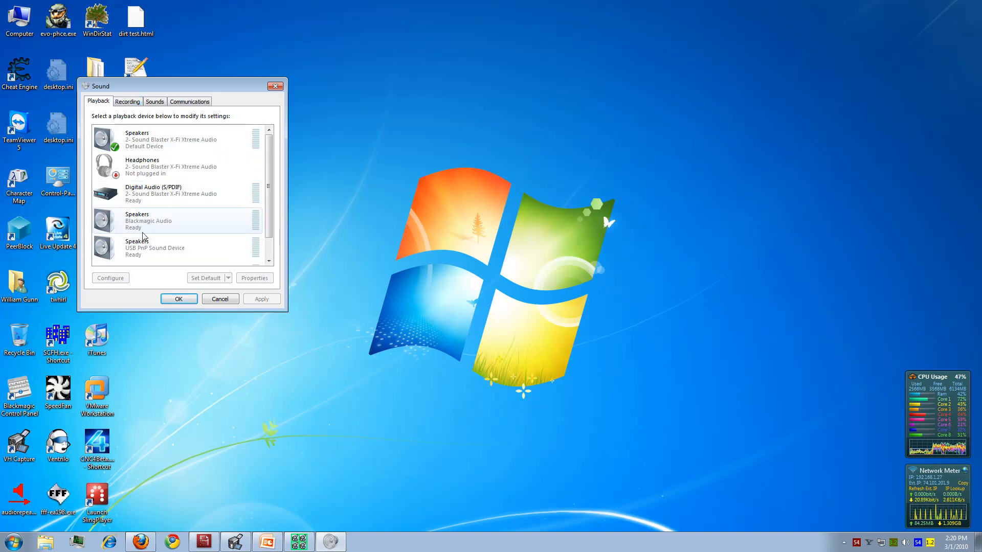
Step: Select the Logitech USB Microphone on the Recording tab and open its Properties
{"action": "left_click", "coordinate": [127, 101]}
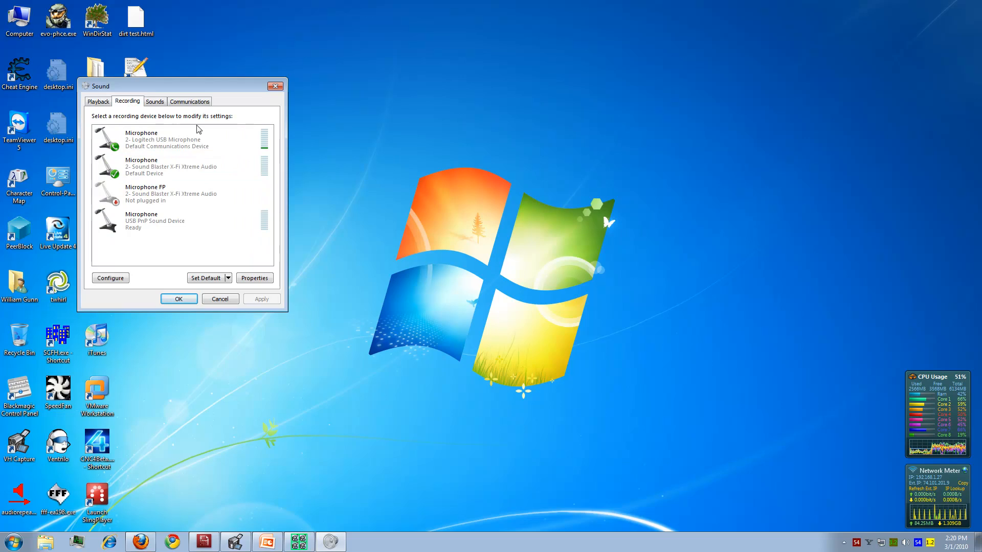
{"action": "left_click", "coordinate": [181, 167]}
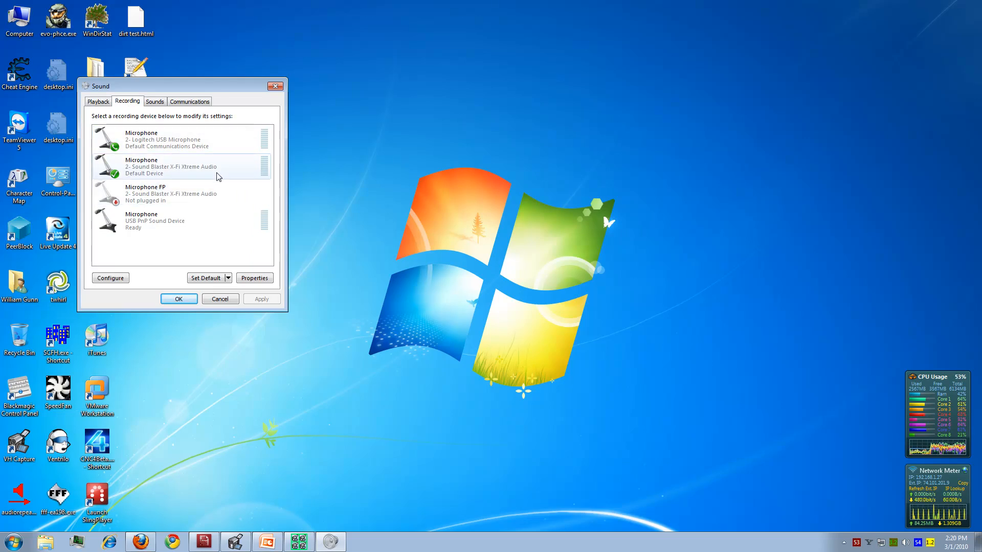
{"action": "left_click", "coordinate": [182, 139]}
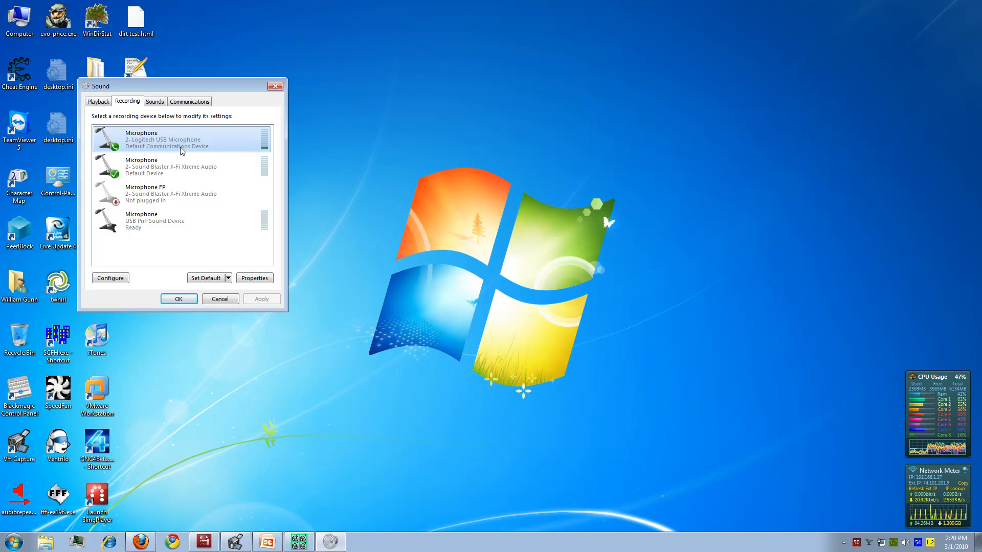
{"action": "mouse_move", "coordinate": [231, 123]}
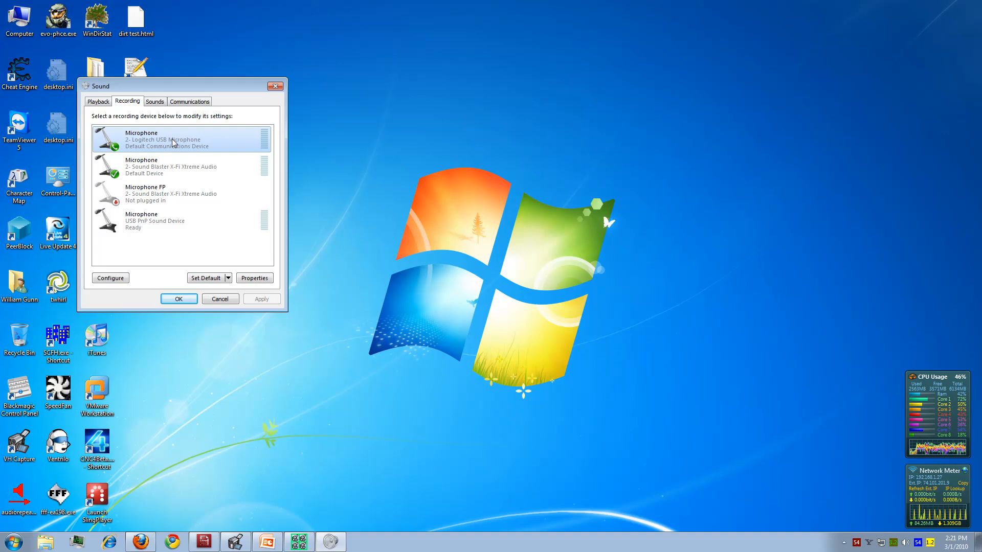
{"action": "left_click", "coordinate": [254, 279]}
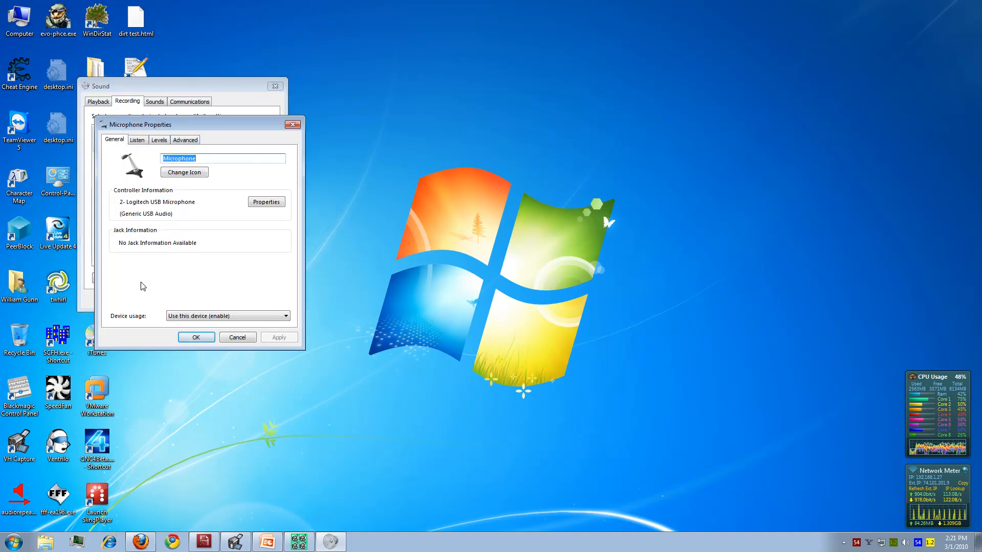
Step: Route the Logitech mic to Speakers (2- Sound Blaster X-Fi Xtreme Audio) with listening on
{"action": "left_click", "coordinate": [185, 139]}
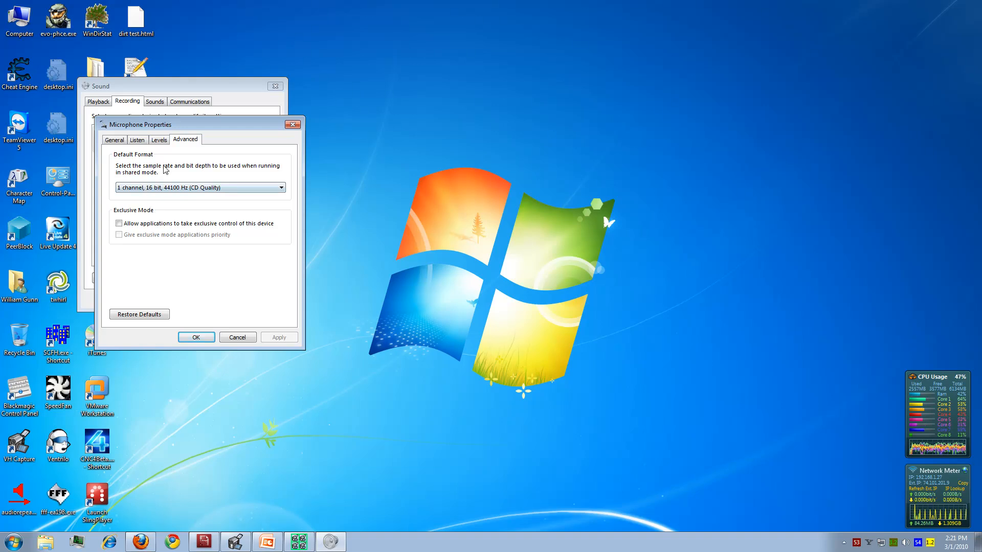
{"action": "left_click", "coordinate": [136, 139]}
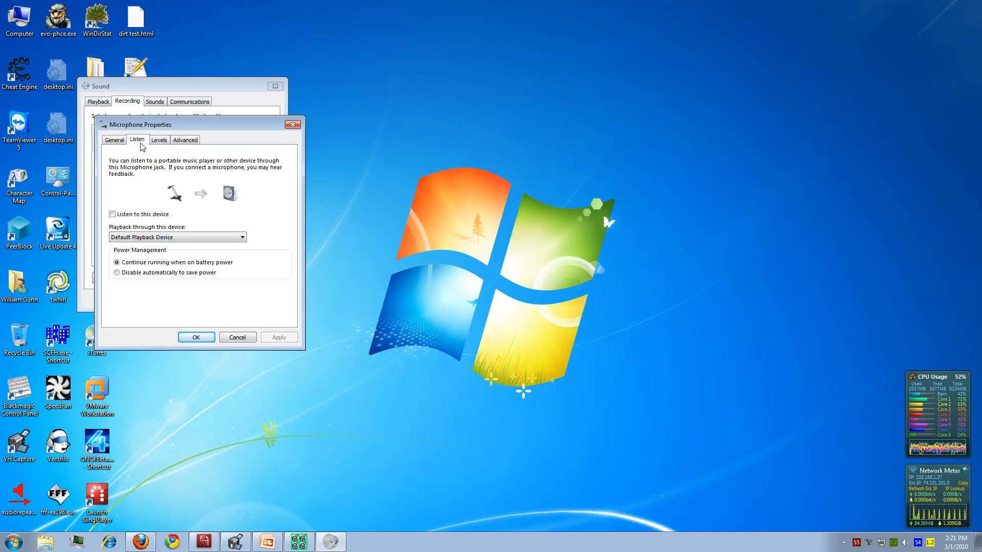
{"action": "mouse_move", "coordinate": [201, 179]}
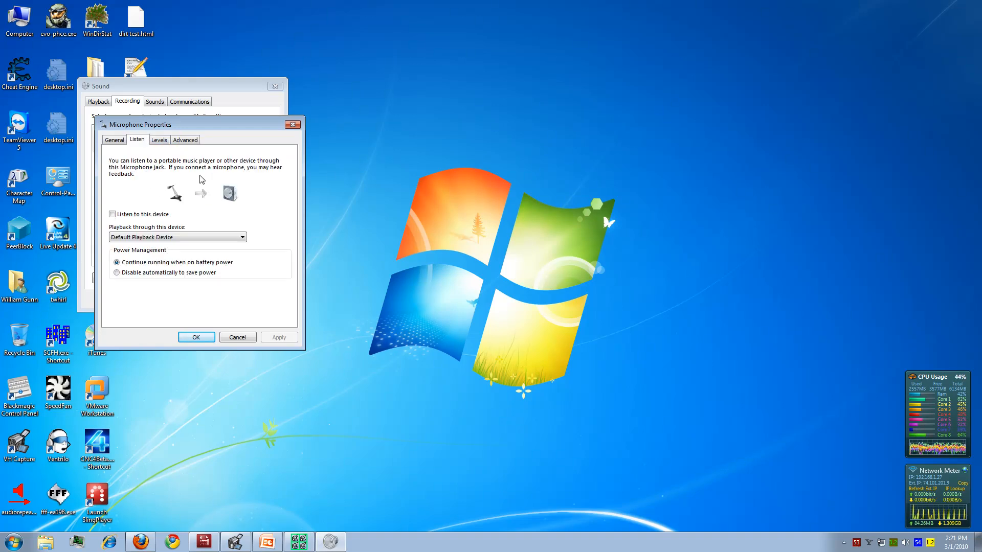
{"action": "mouse_move", "coordinate": [193, 240]}
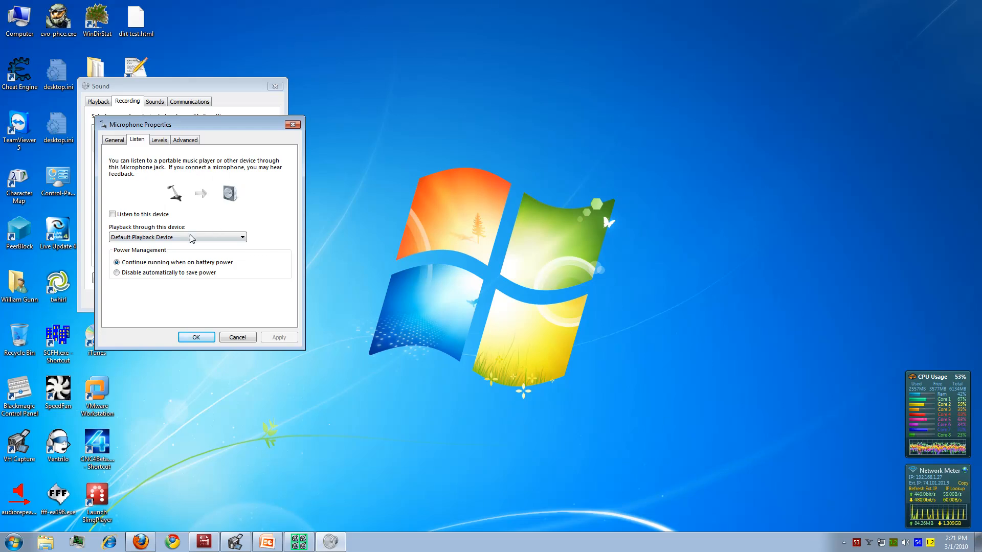
{"action": "mouse_move", "coordinate": [193, 227]}
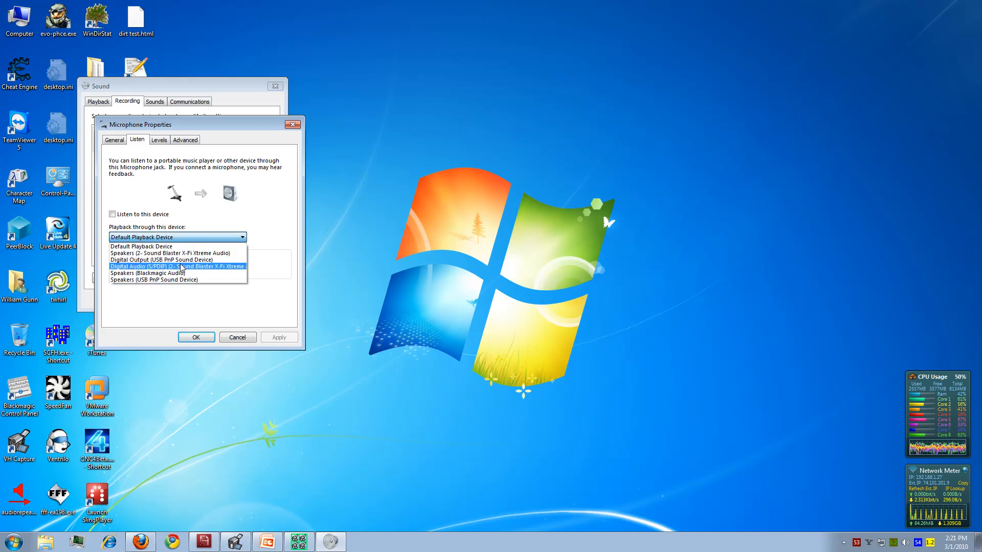
{"action": "mouse_move", "coordinate": [171, 246]}
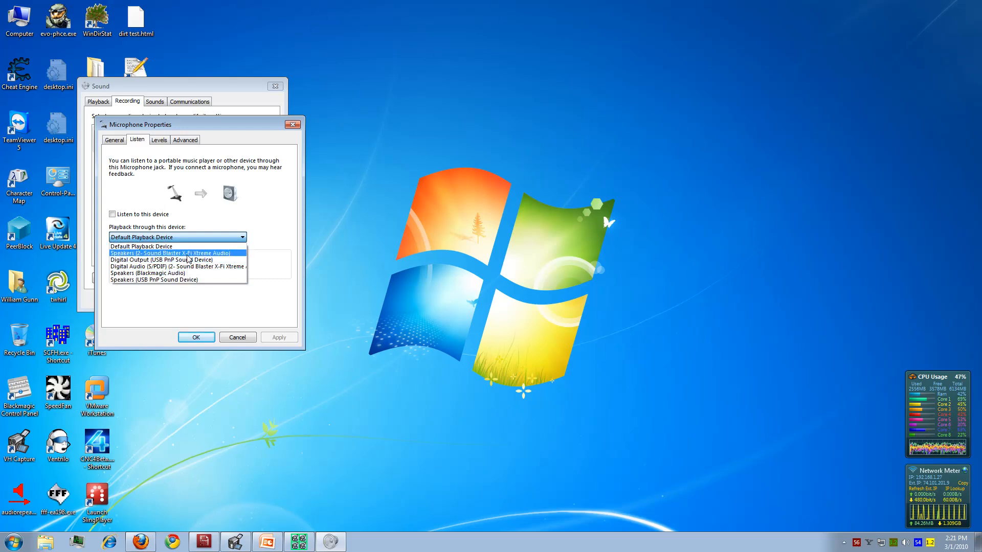
{"action": "left_click", "coordinate": [170, 253]}
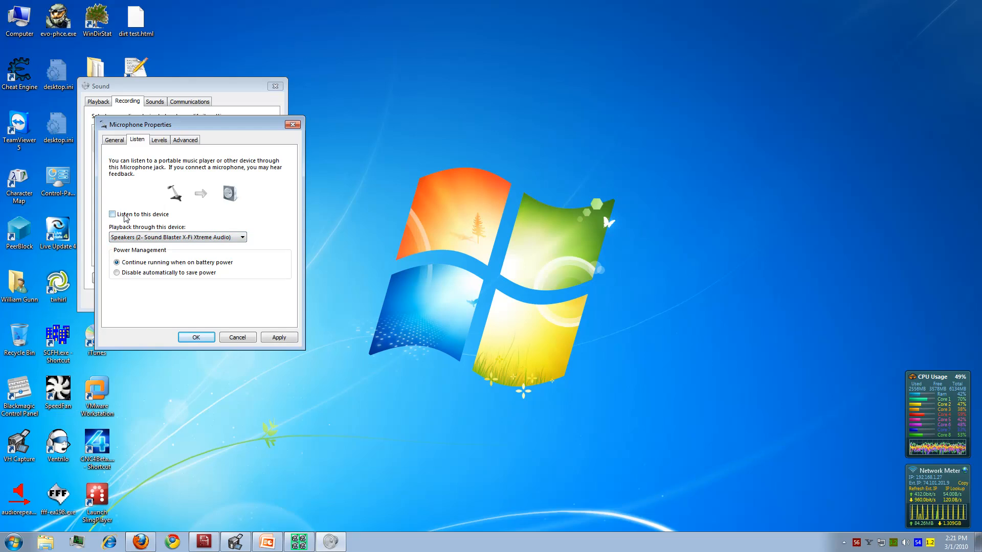
{"action": "left_click", "coordinate": [112, 214]}
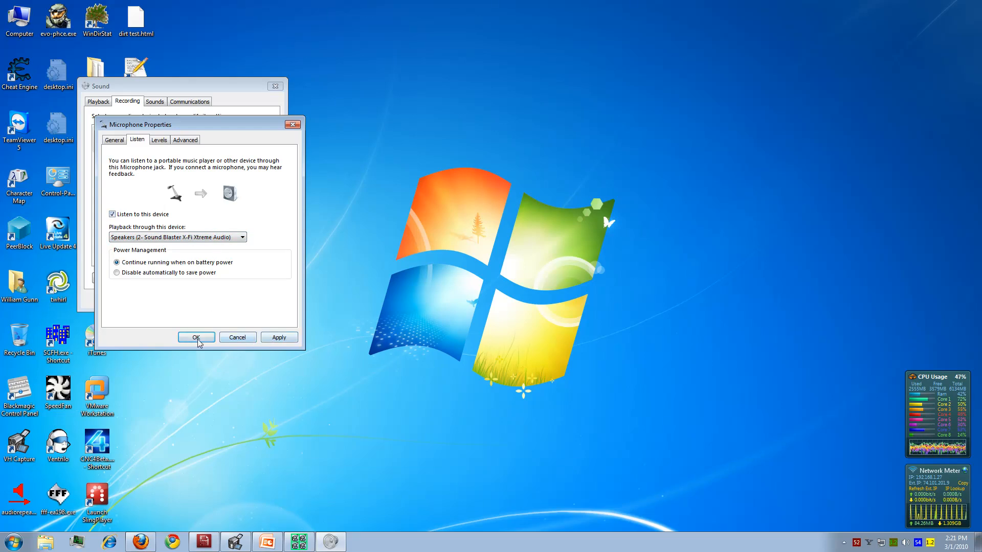
{"action": "left_click", "coordinate": [196, 337]}
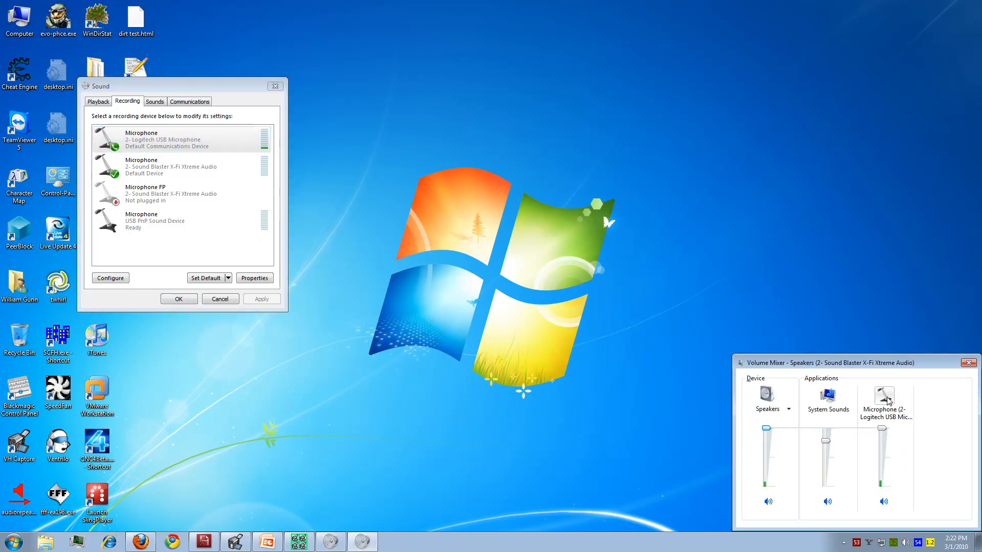
{"action": "mouse_move", "coordinate": [883, 394]}
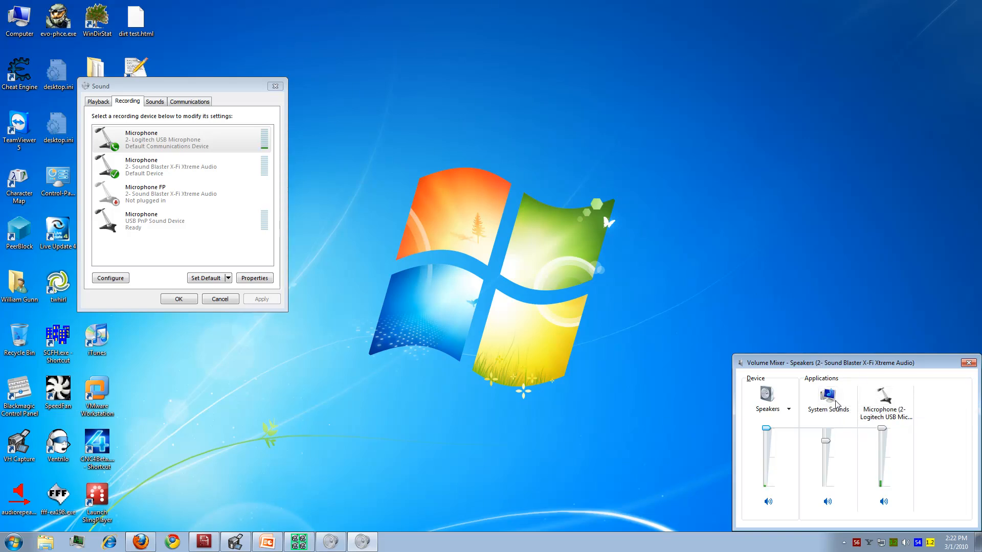
{"action": "mouse_move", "coordinate": [803, 396]}
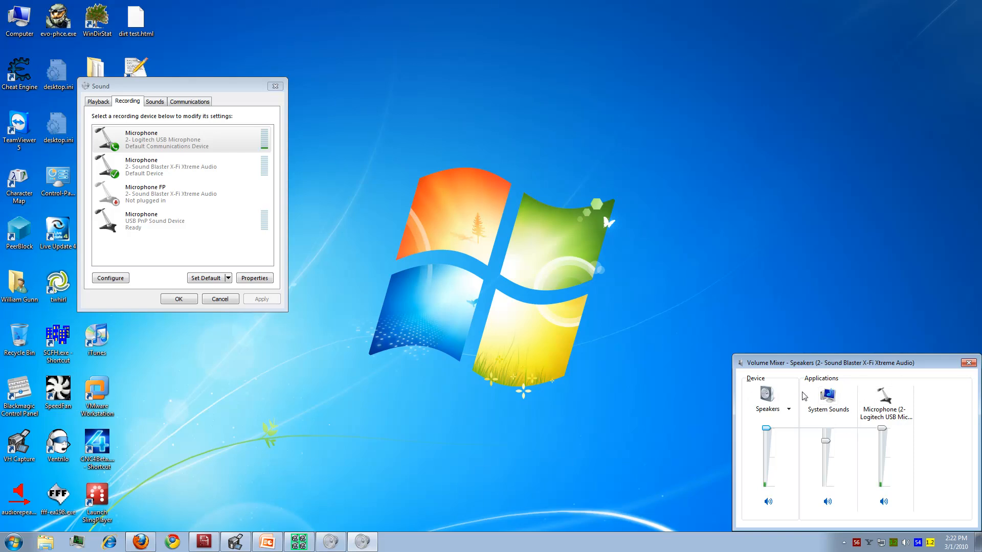
{"action": "mouse_move", "coordinate": [836, 425]}
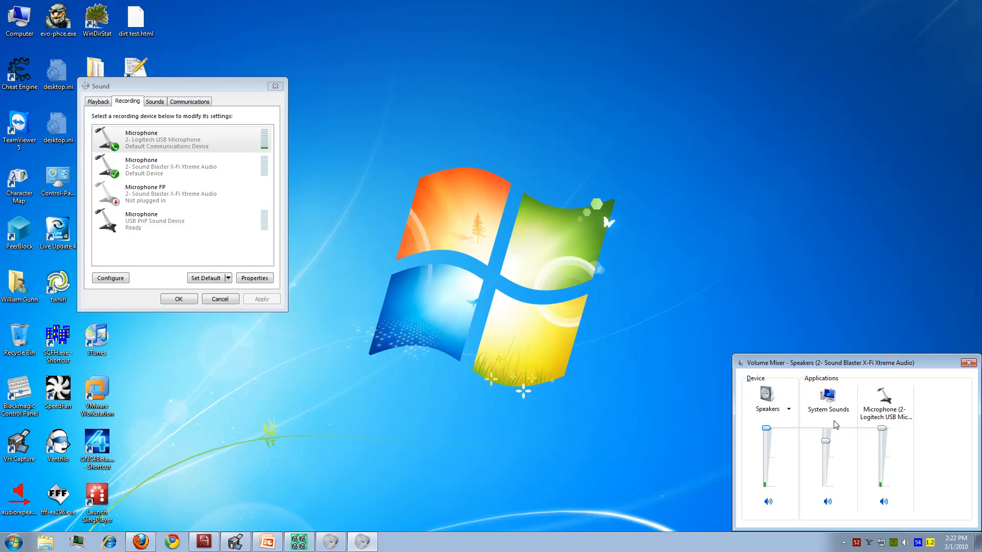
{"action": "mouse_move", "coordinate": [828, 501]}
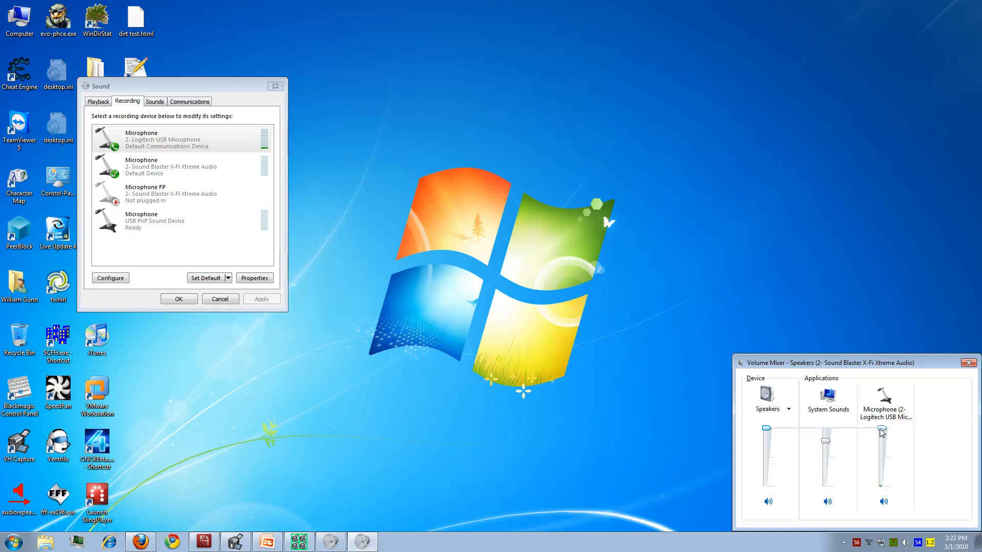
{"action": "mouse_move", "coordinate": [884, 400]}
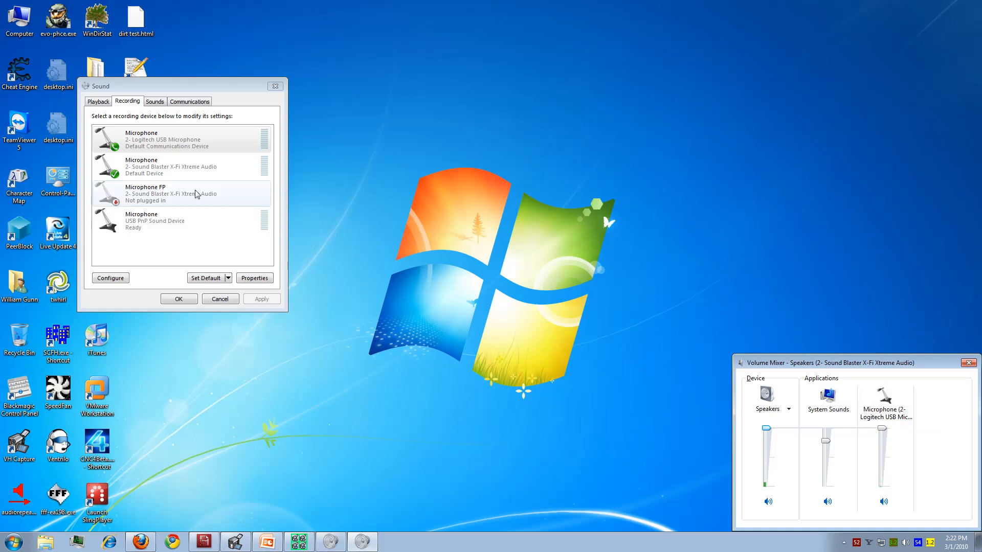
Step: Enable 'Listen to this device' for the Sound Blaster microphone through the Sound Blaster speakers
{"action": "left_click", "coordinate": [181, 165]}
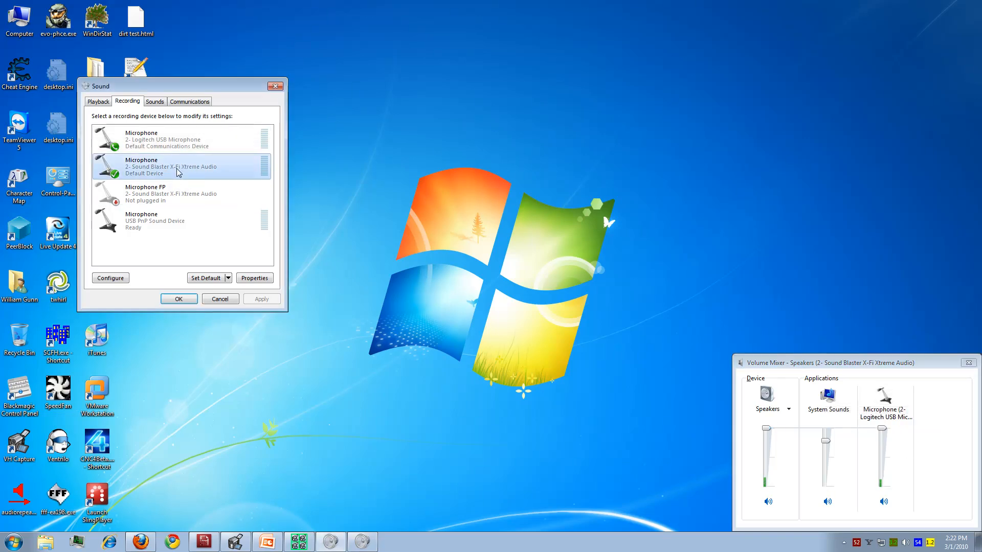
{"action": "left_click", "coordinate": [254, 278]}
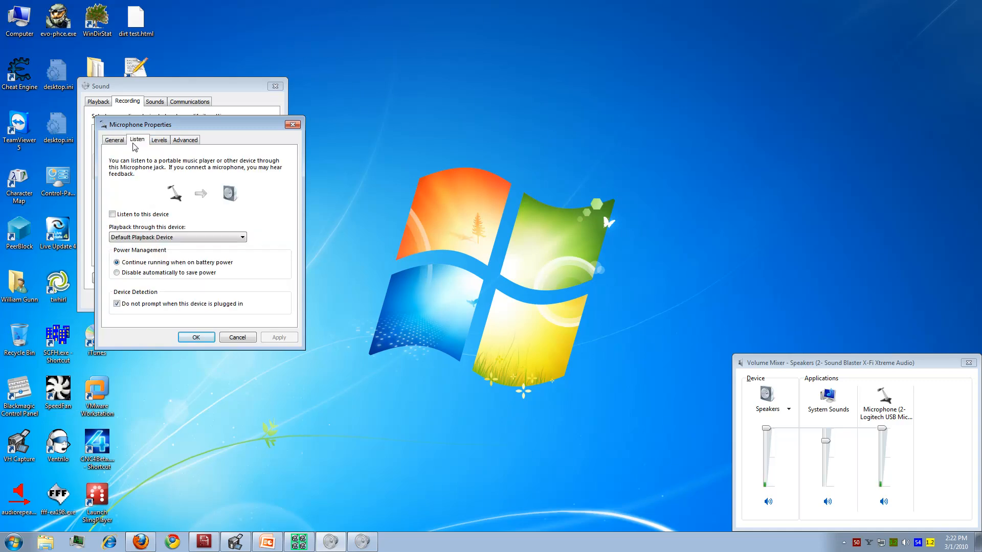
{"action": "left_click", "coordinate": [113, 214]}
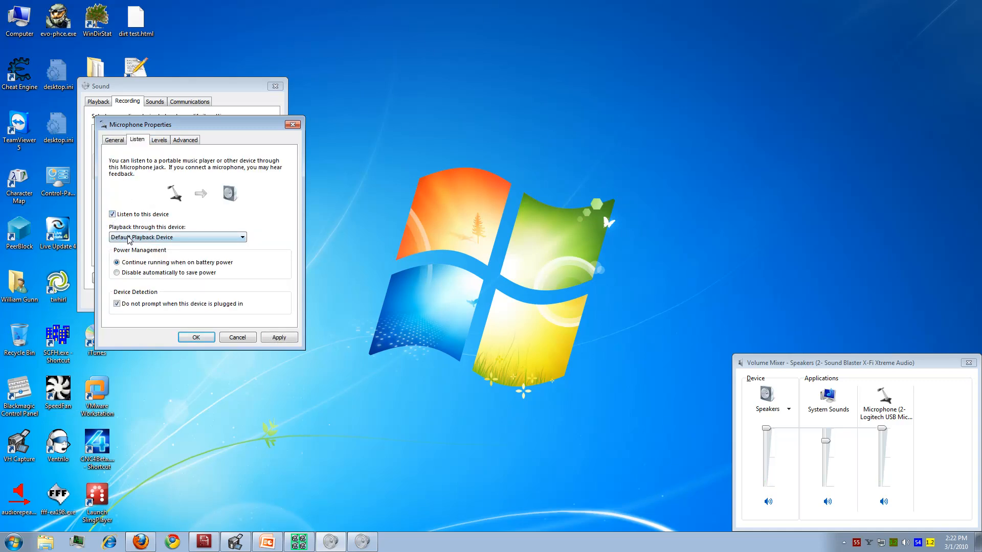
{"action": "left_click", "coordinate": [178, 237]}
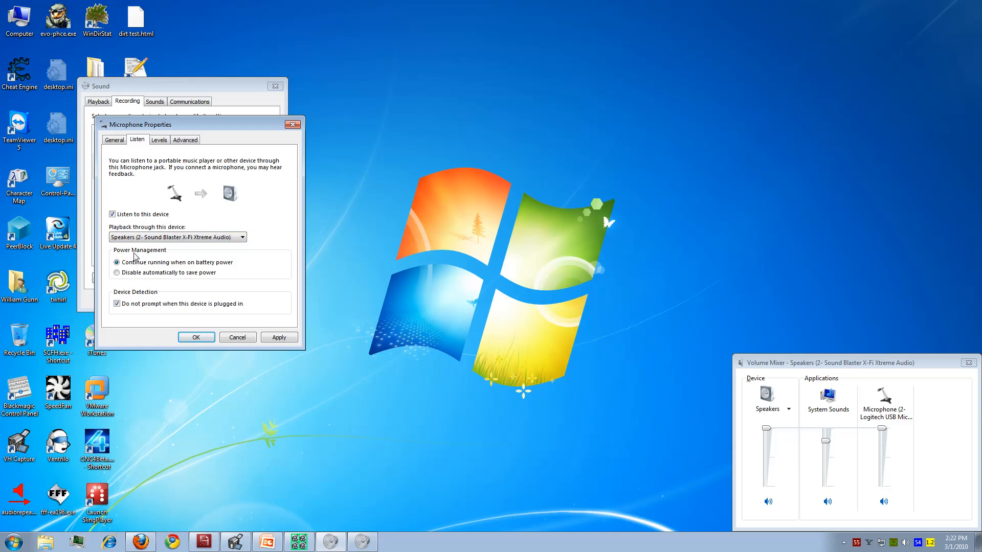
{"action": "left_click", "coordinate": [196, 337]}
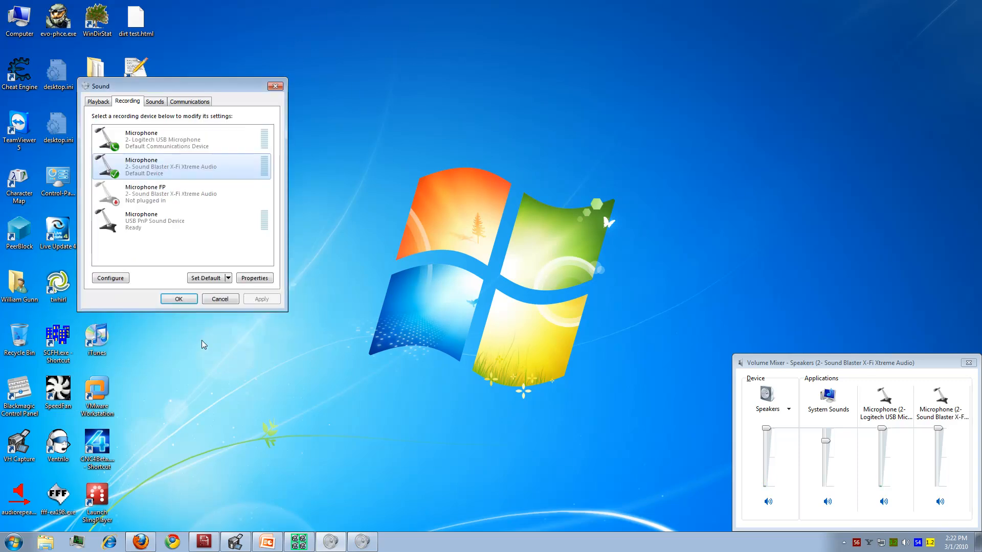